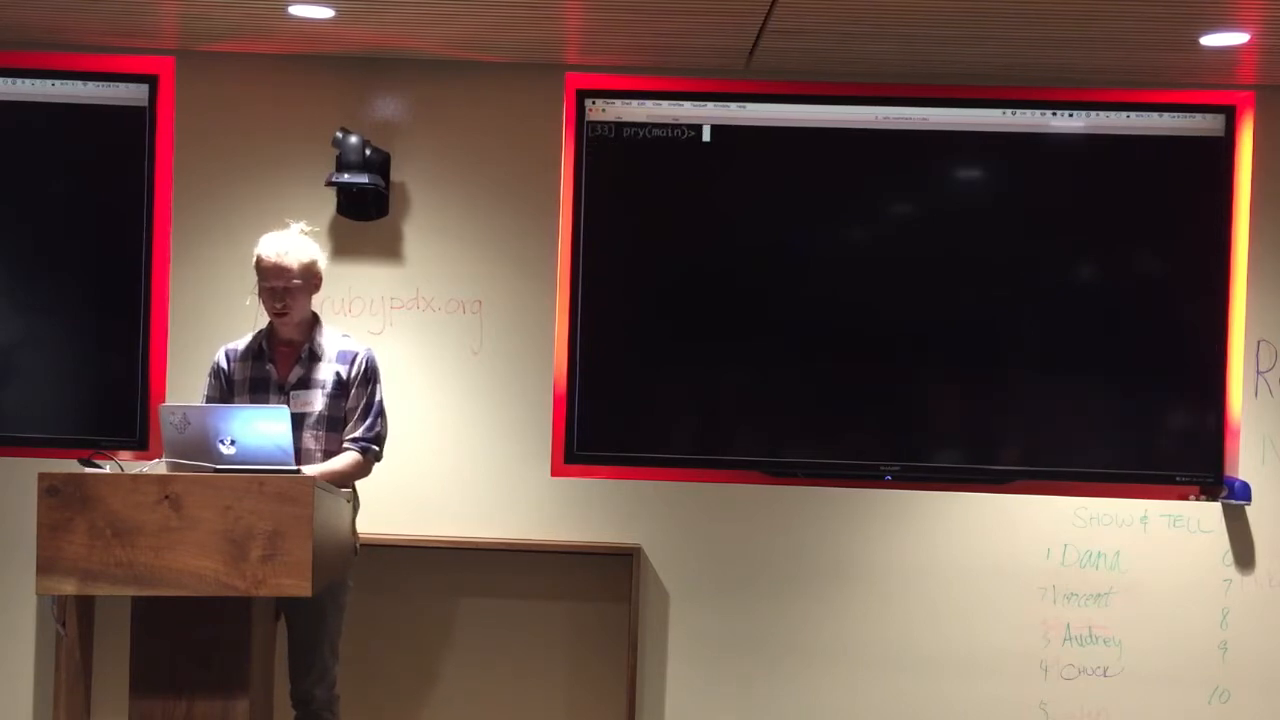
Call my_method on the hash foo to raise NoMethodError, then reset foo to nil.
type("foo.my_method")
type("foo = nil")
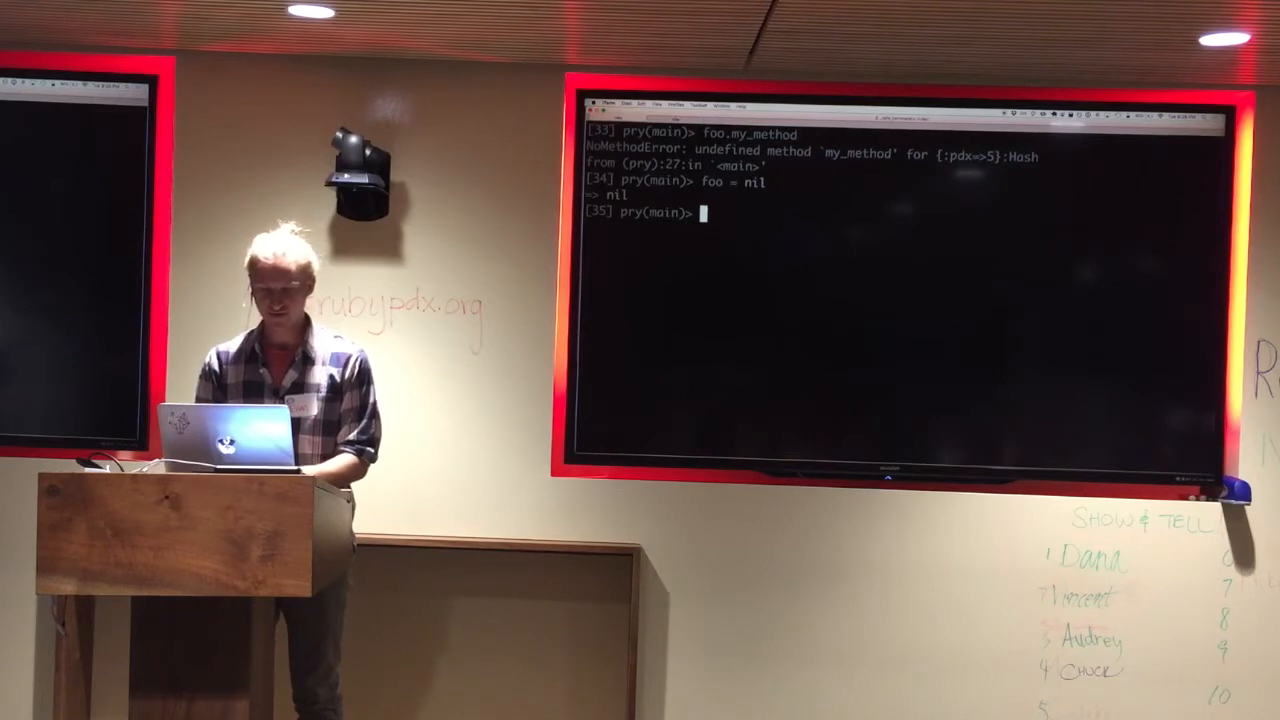
type("if foo")
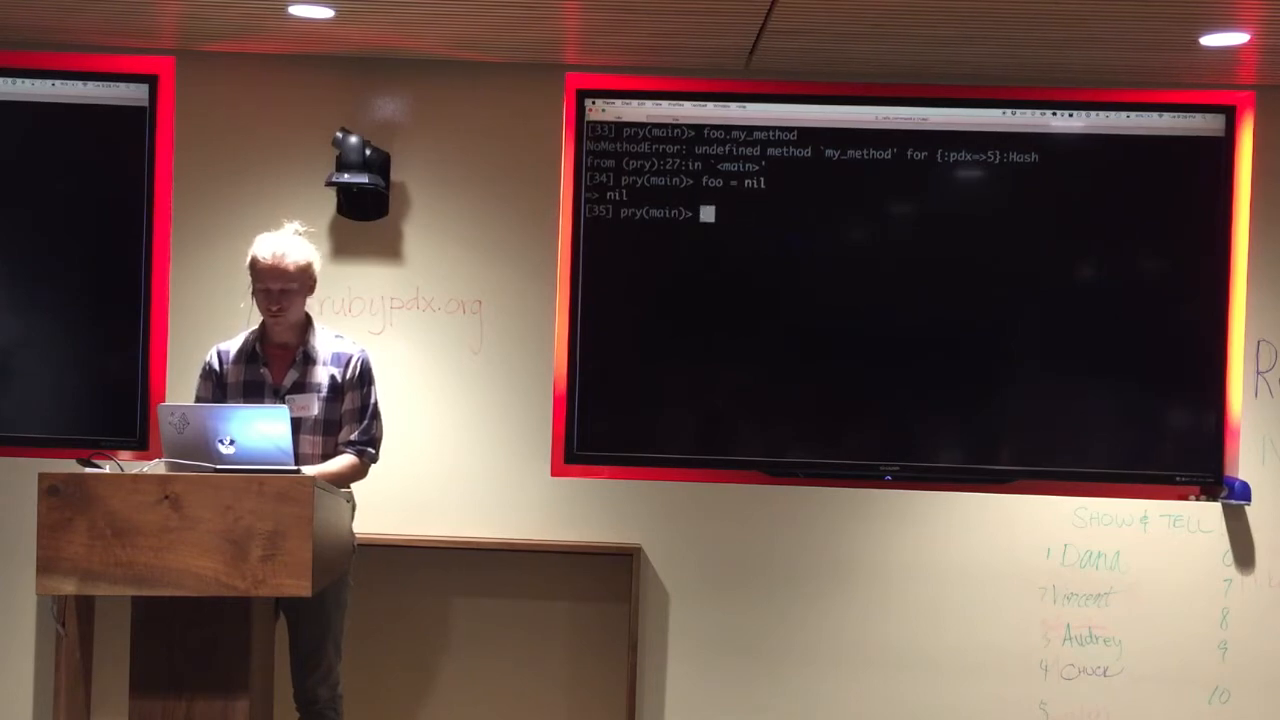
type("if fo")
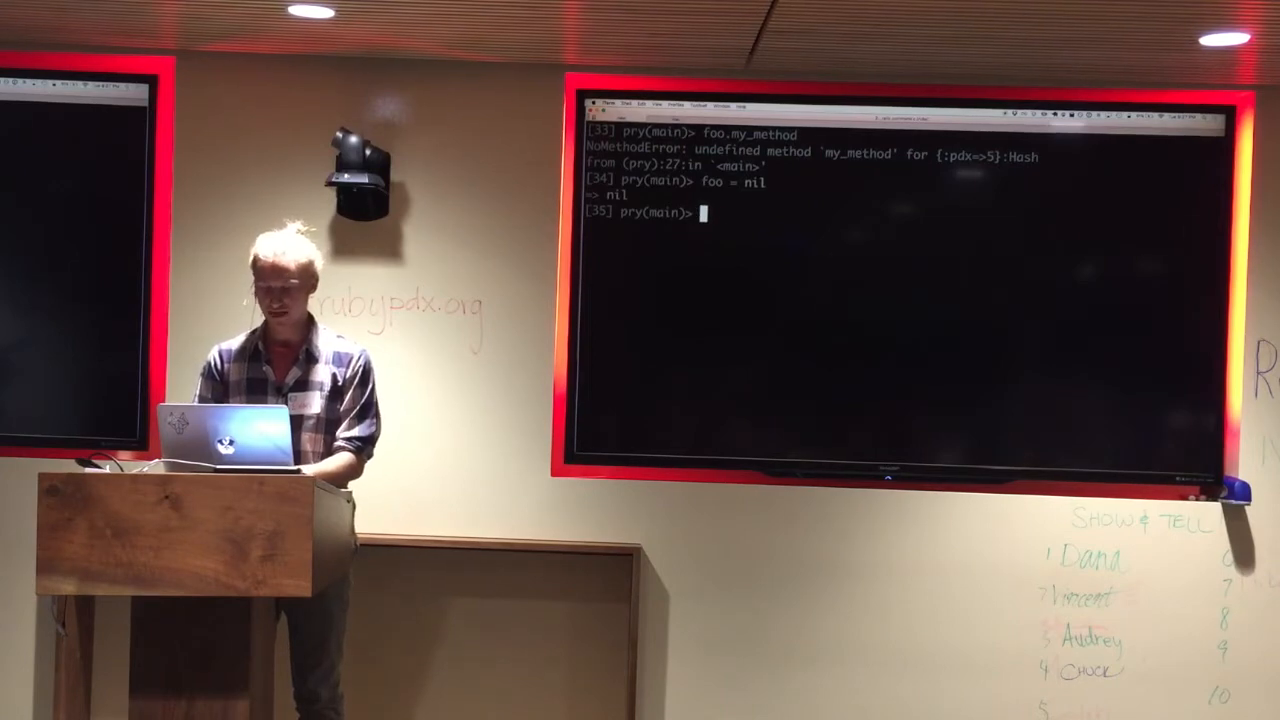
Evaluate nil.try(:to_s) returning nil, then nil.to_s and nil.to_a for empty string and array.
type("nil.try")
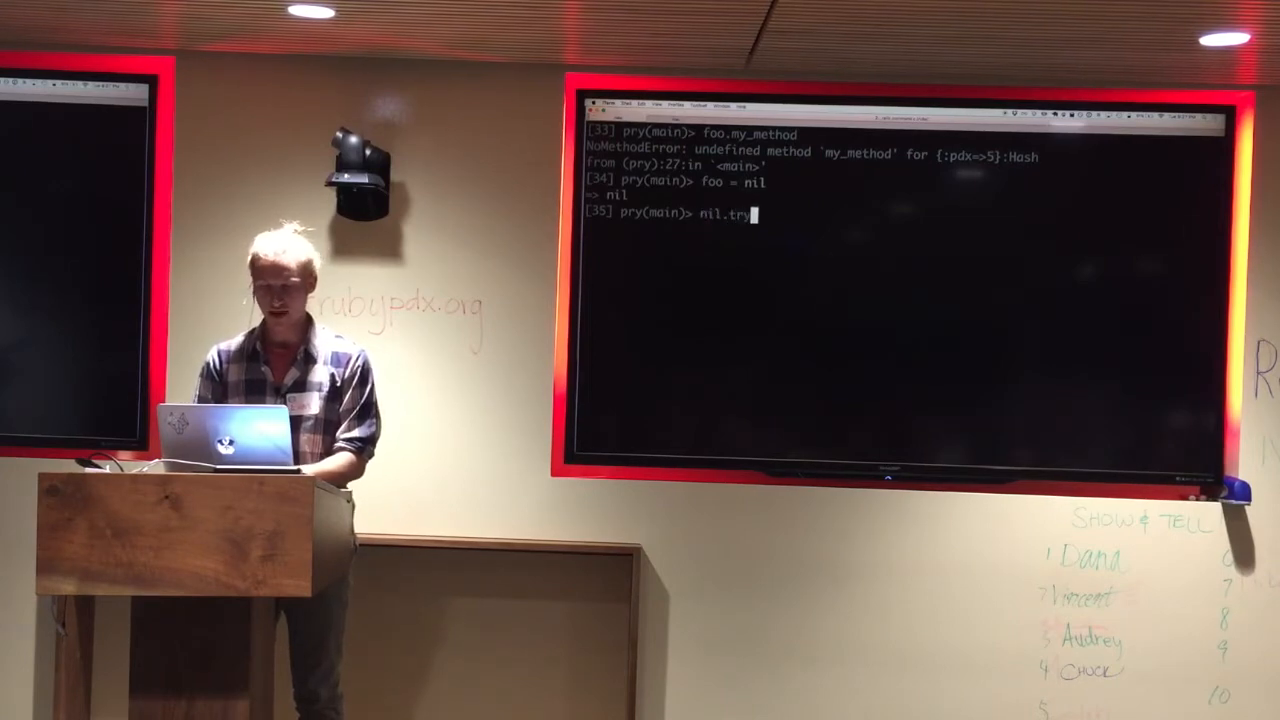
type("(:to_s")
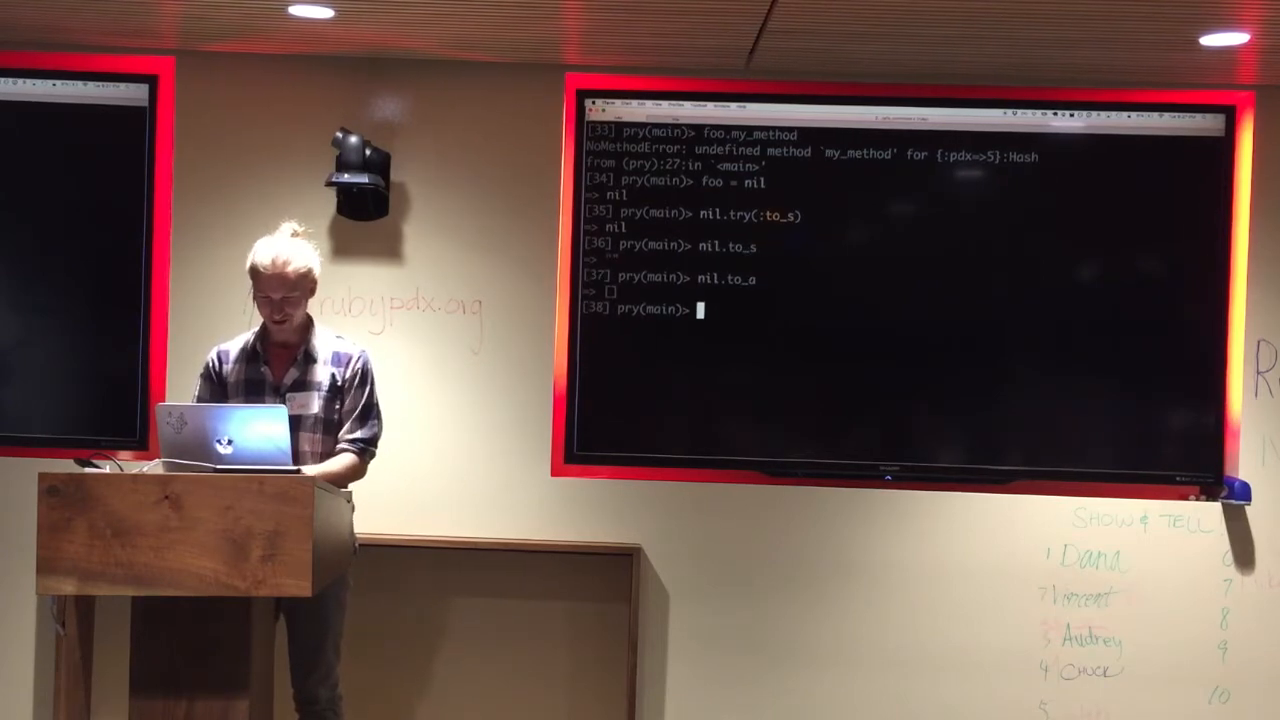
type("nil.to.")
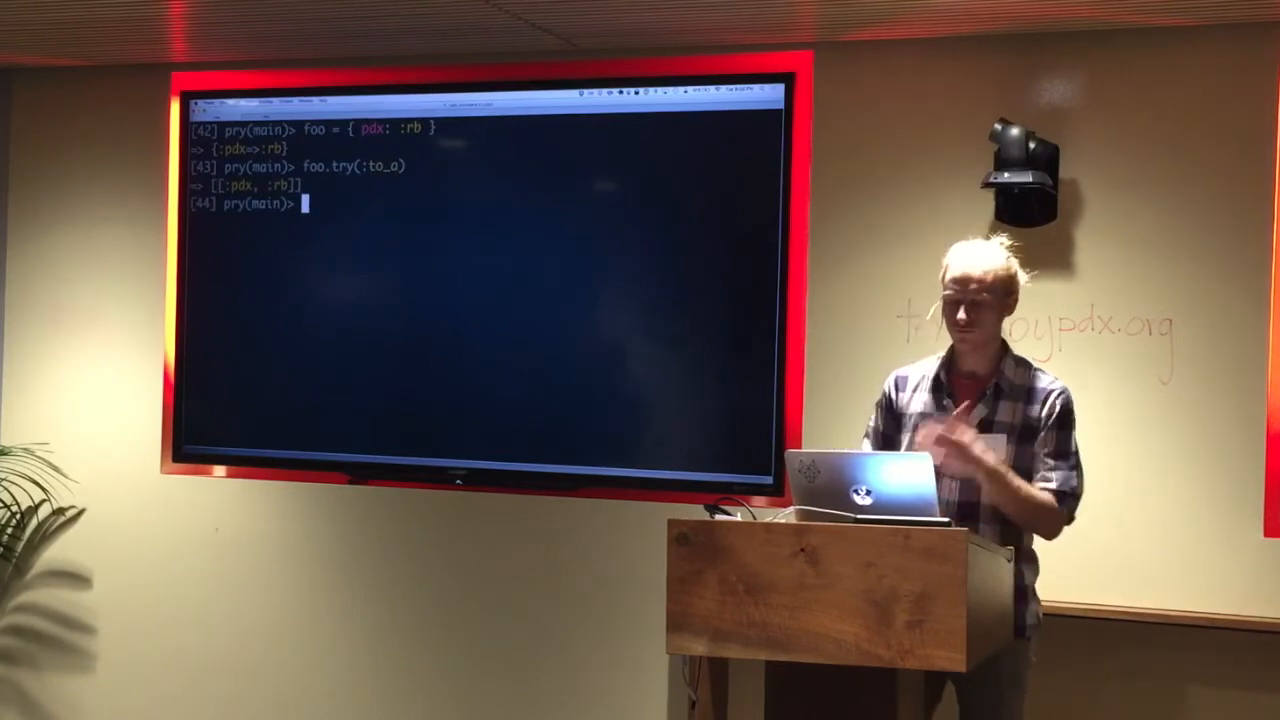
Edit the recalled foo.try(:to_a) to nil.try(:to_a) and evaluate it, returning nil.
type("foo.try(:to_a)")
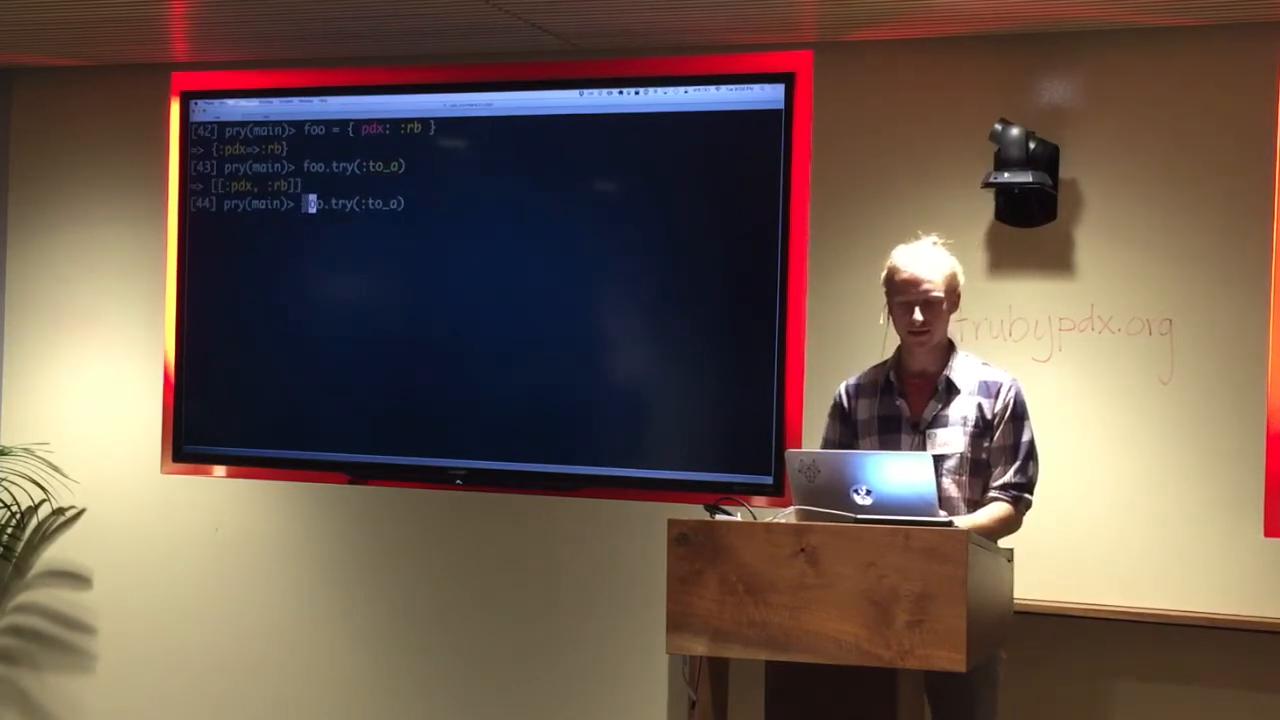
type("nil")
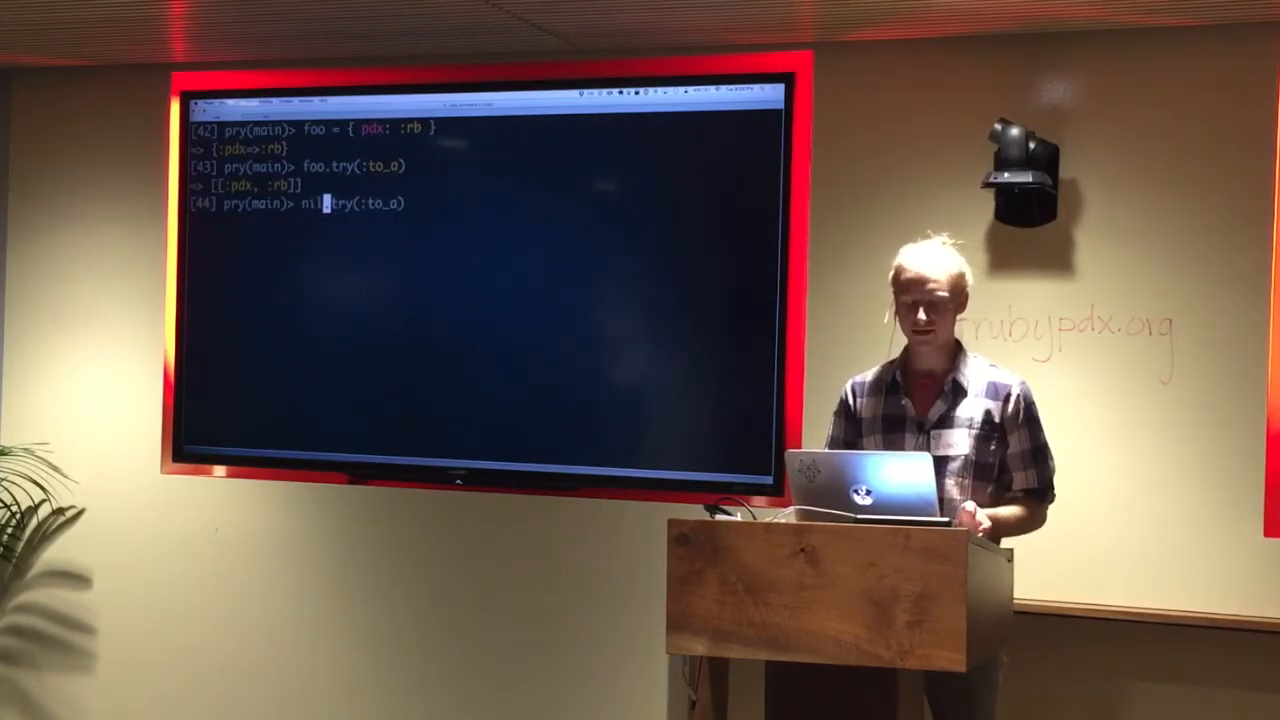
key("Return")
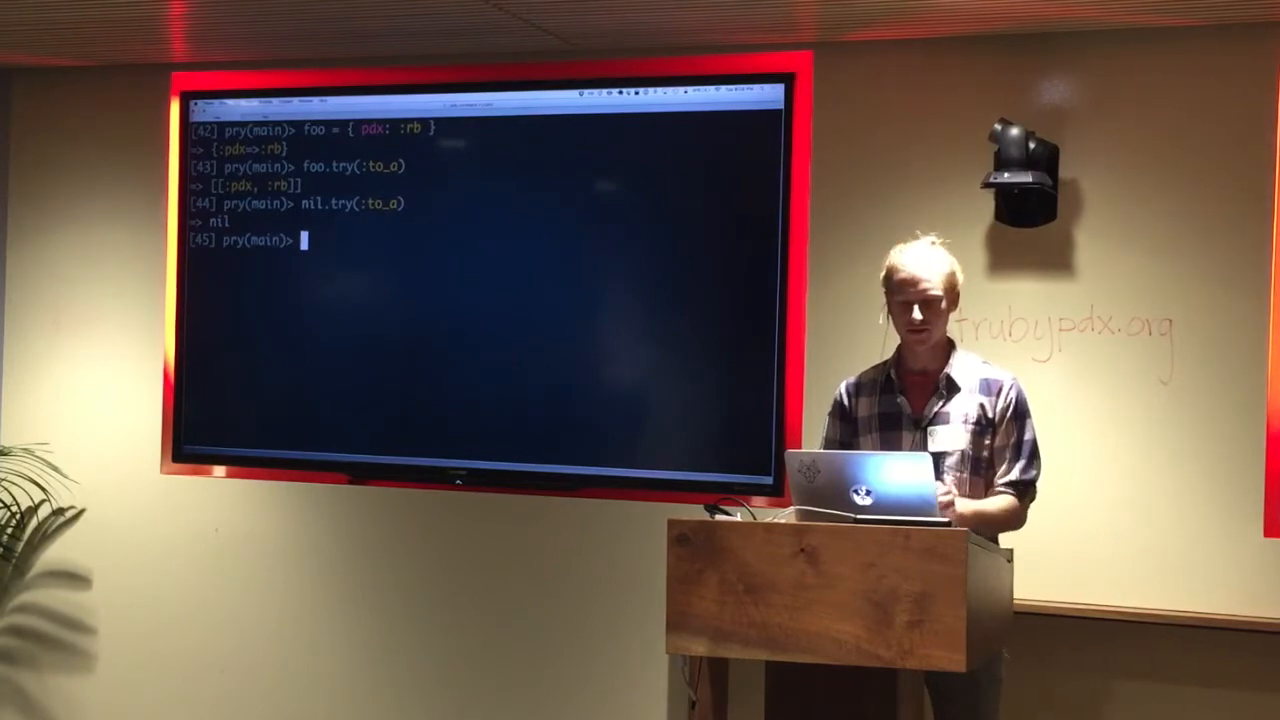
Evaluate "hello".try(:to_a) to show it also returns nil for a String.
type("nil.try(:to_a)")
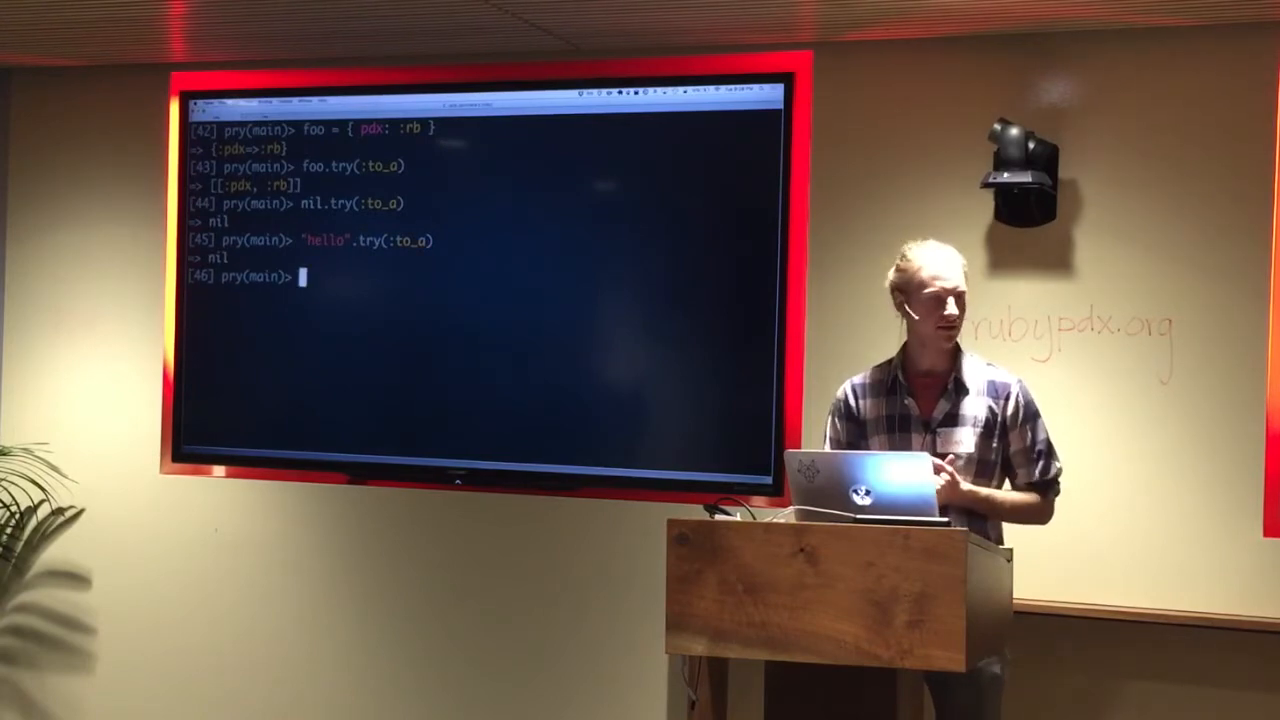
type("\"hello\".to_a")
type("\"hello\".try!(:to_a")
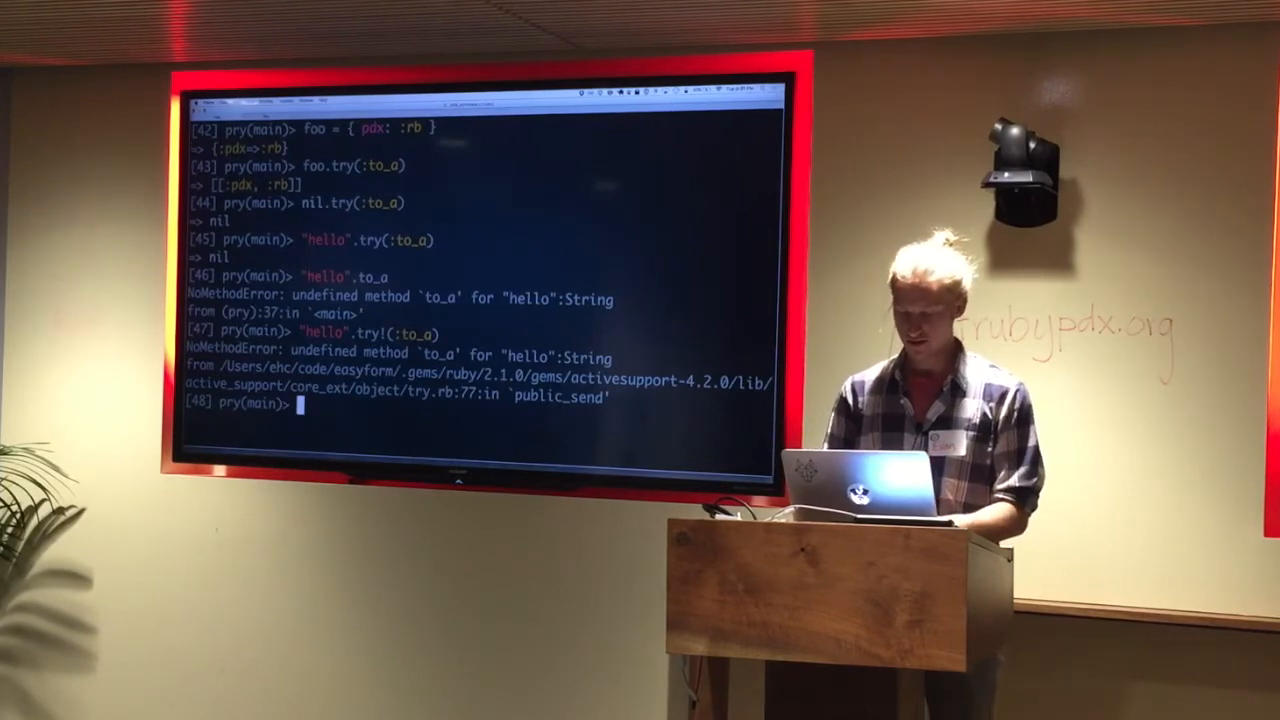
type(".?")
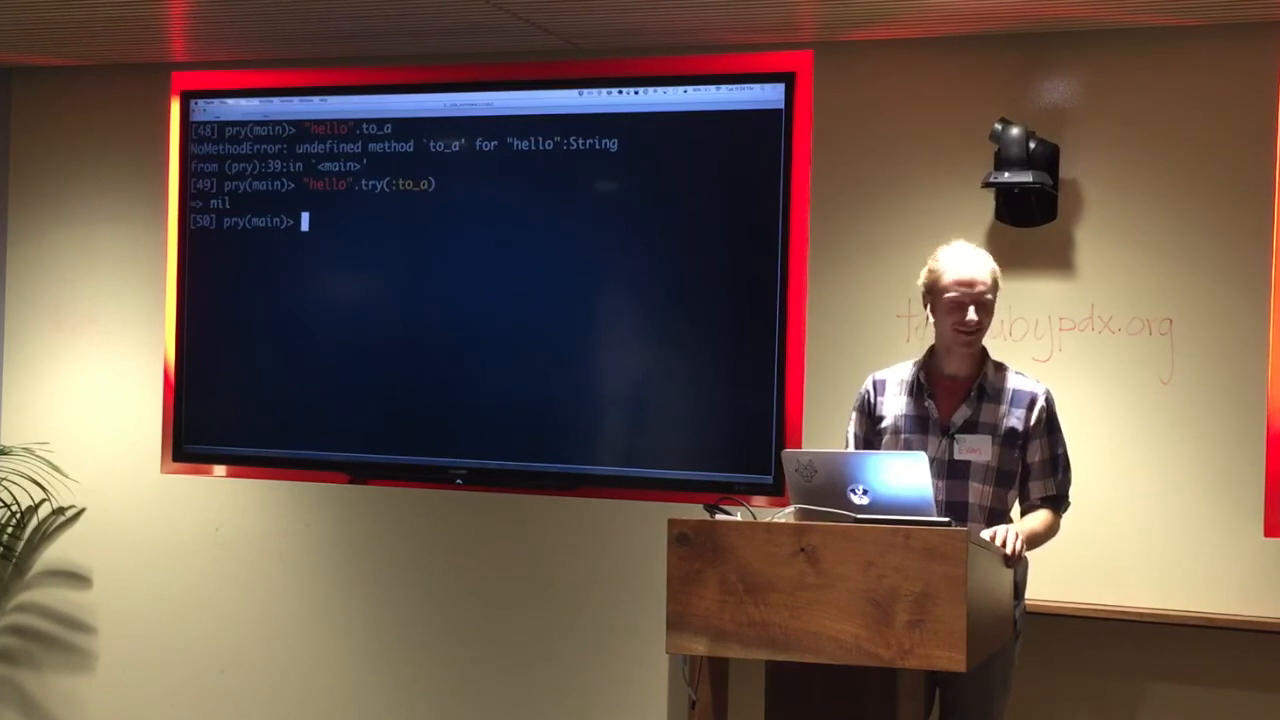
Begin the next expression with try! at the fresh [50] pry prompt.
type("try!")
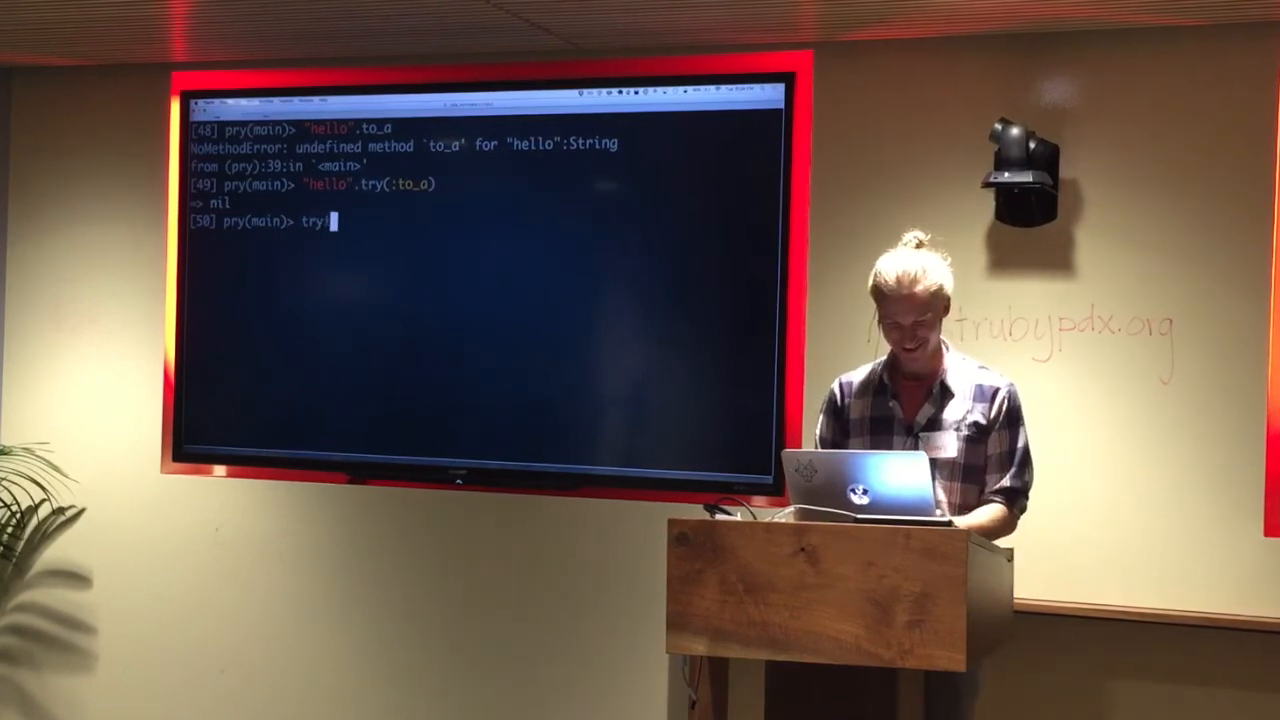